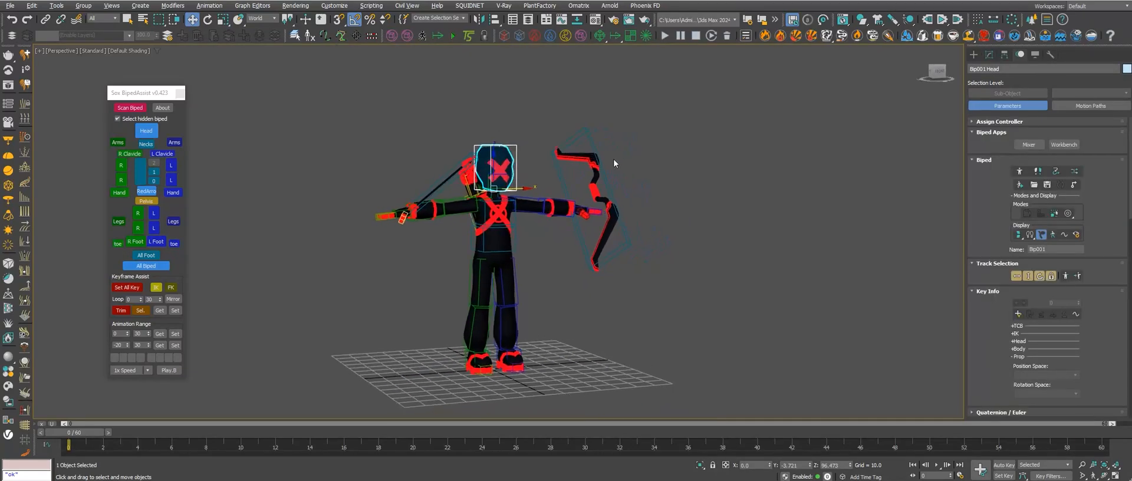
Step: Scrub through the 60-frame timeline to preview the archer's pose, then return to frame 0
{"action": "left_click_drag", "start_coordinate": [65, 432], "coordinate": [993, 433]}
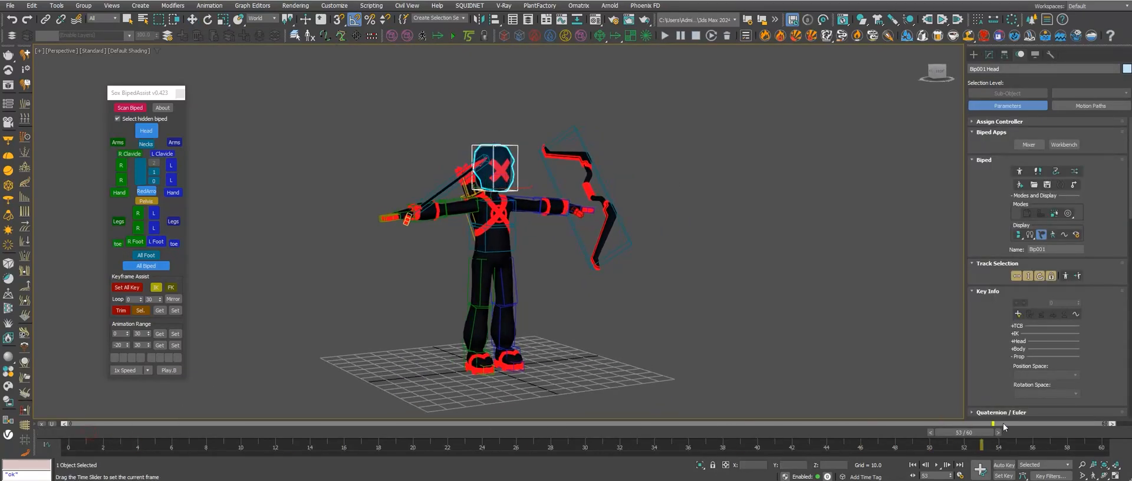
{"action": "left_click_drag", "start_coordinate": [994, 427], "coordinate": [65, 432]}
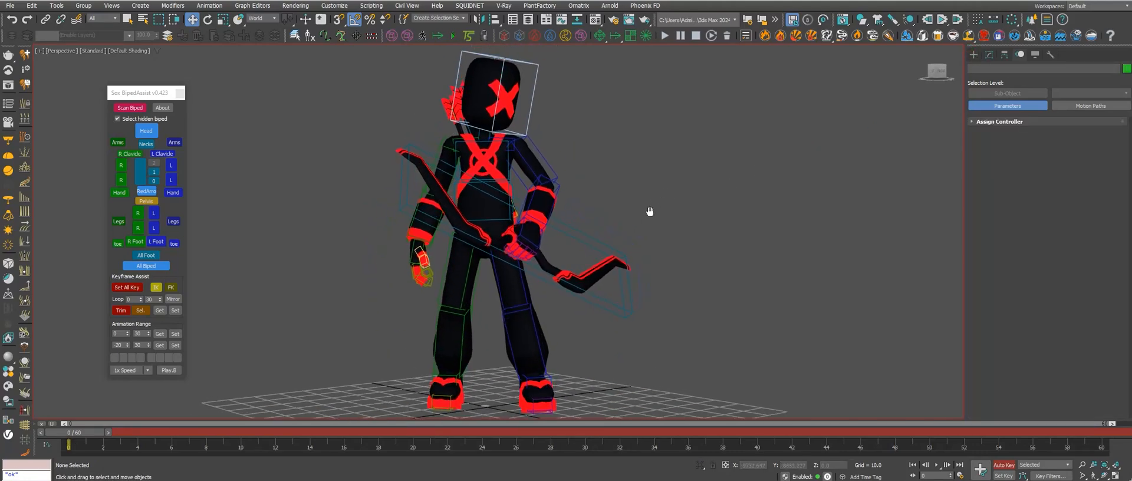
Step: Drag the IDLE Maker .ms script into the viewport to open its floating window
{"action": "left_click_drag", "start_coordinate": [68, 423], "coordinate": [880, 423]}
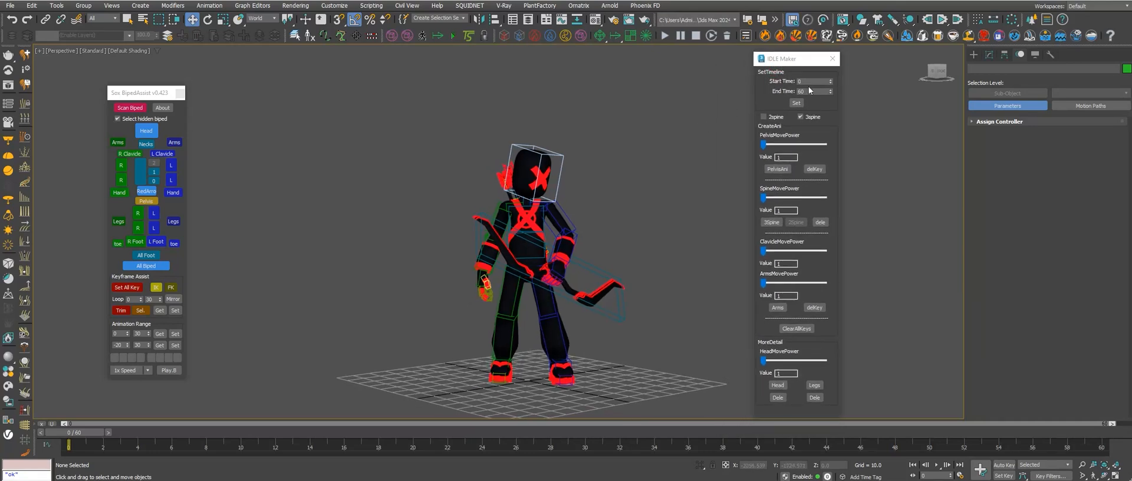
Step: Set IDLE Maker Start Time 0 and End Time 60, and enable the 2spine option
{"action": "left_click_drag", "start_coordinate": [797, 59], "coordinate": [804, 57]}
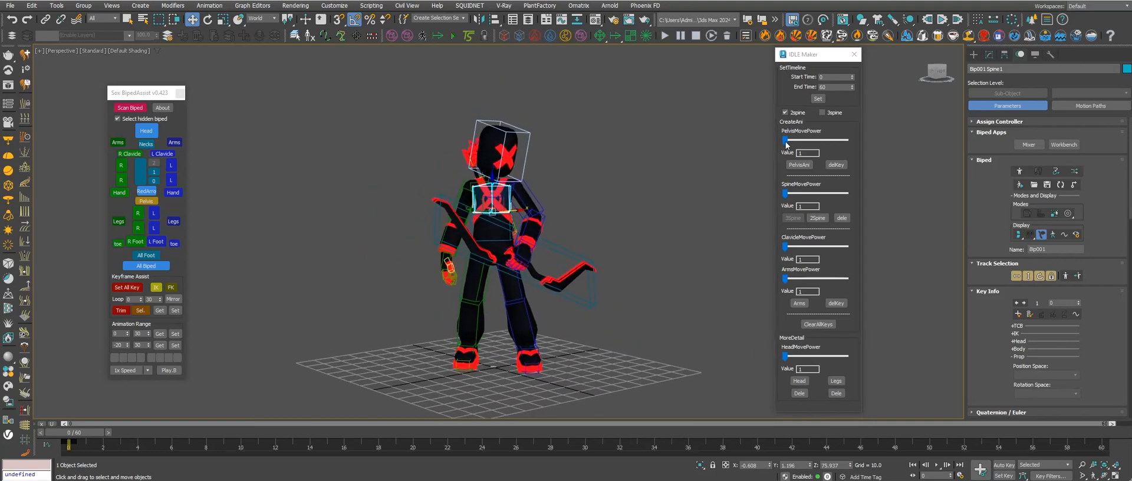
Step: Tune the PelvisMovePower slider to about 2.78 and generate the pelvis idle keys
{"action": "left_click_drag", "start_coordinate": [785, 141], "coordinate": [794, 141]}
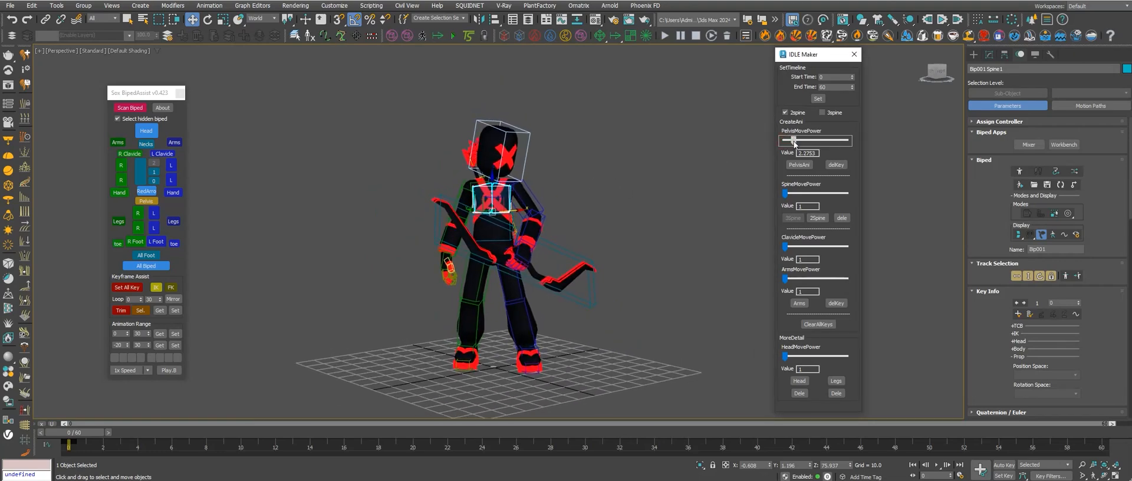
{"action": "left_click_drag", "start_coordinate": [848, 140], "coordinate": [789, 140]}
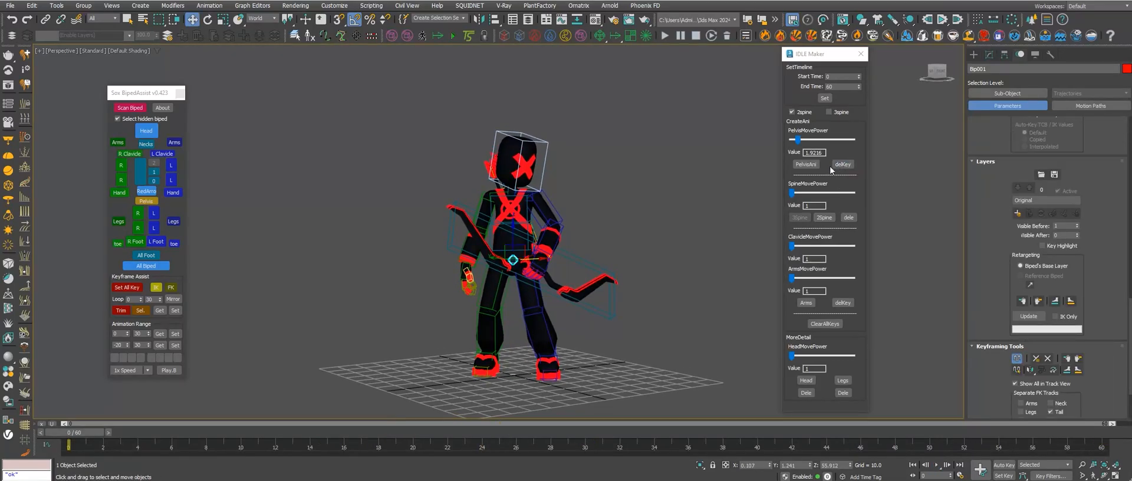
{"action": "left_click_drag", "start_coordinate": [797, 139], "coordinate": [828, 139]}
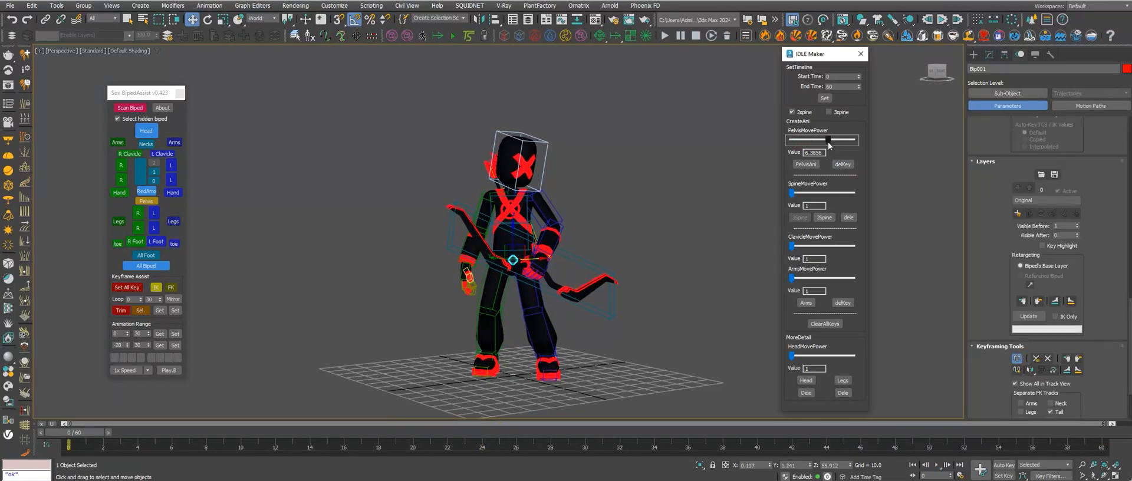
{"action": "left_click_drag", "start_coordinate": [827, 139], "coordinate": [799, 139]}
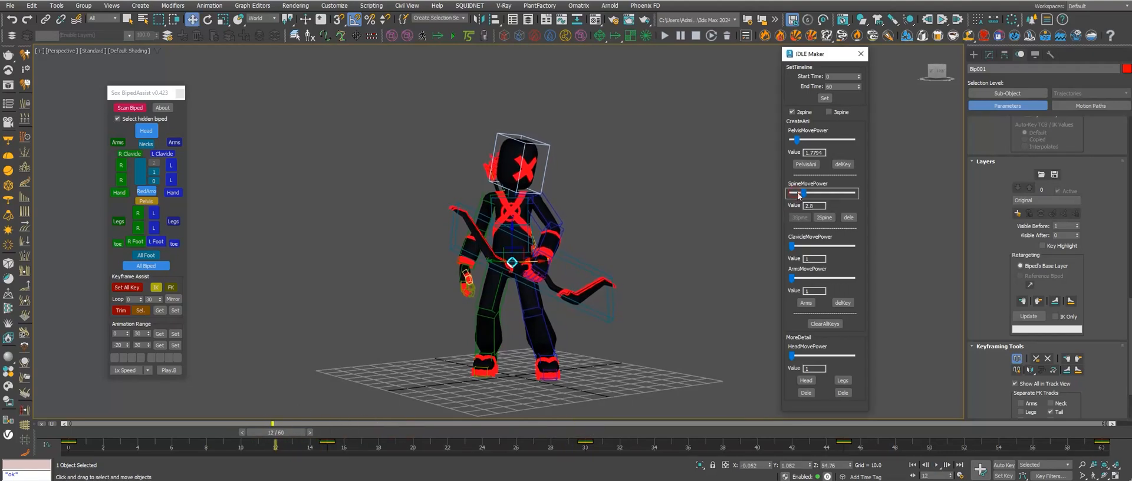
Step: Set SpineMovePower to about 1.5, generate 2Spine keys, and raise clavicle power near 2.0
{"action": "left_click_drag", "start_coordinate": [855, 192], "coordinate": [792, 193]}
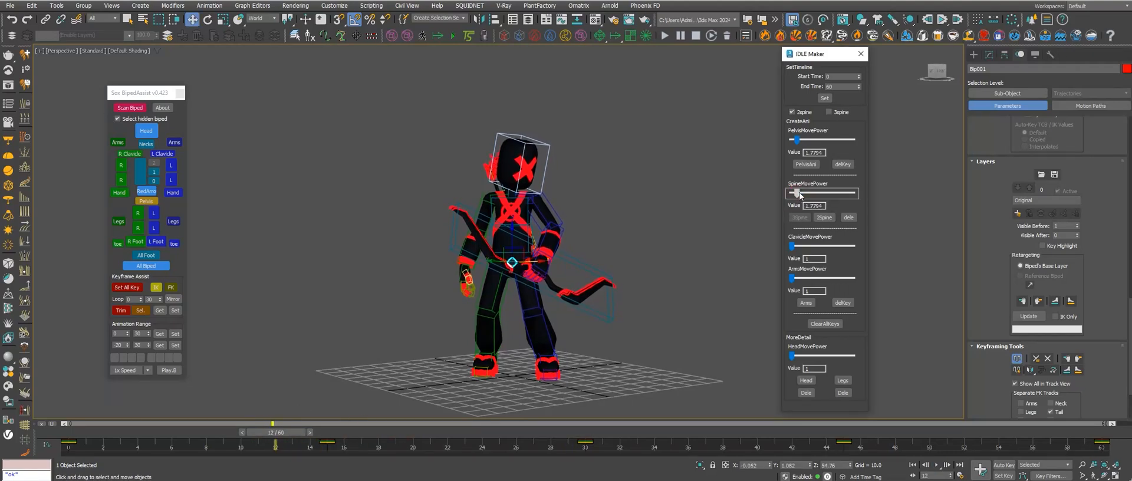
{"action": "left_click_drag", "start_coordinate": [805, 193], "coordinate": [796, 193]}
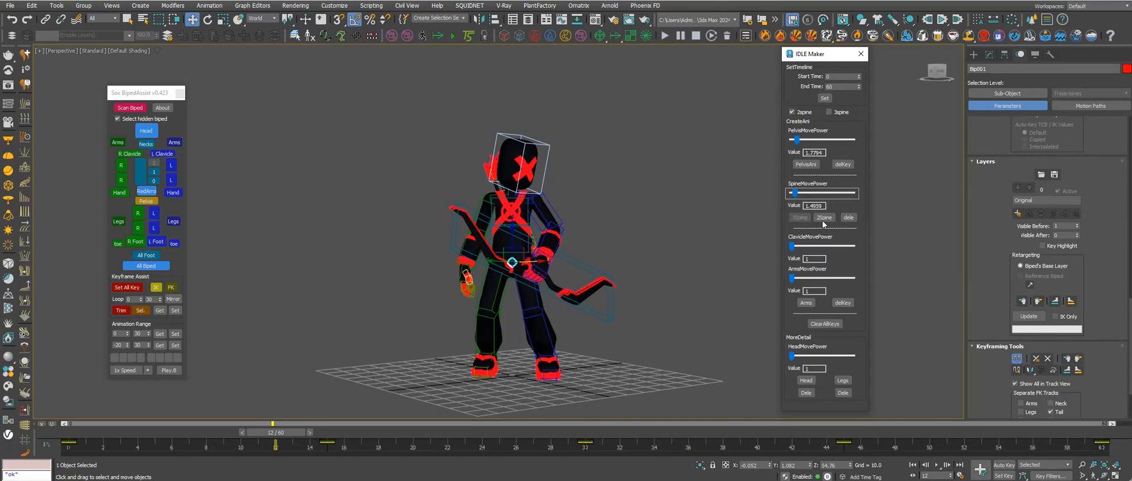
{"action": "left_click", "coordinate": [824, 217]}
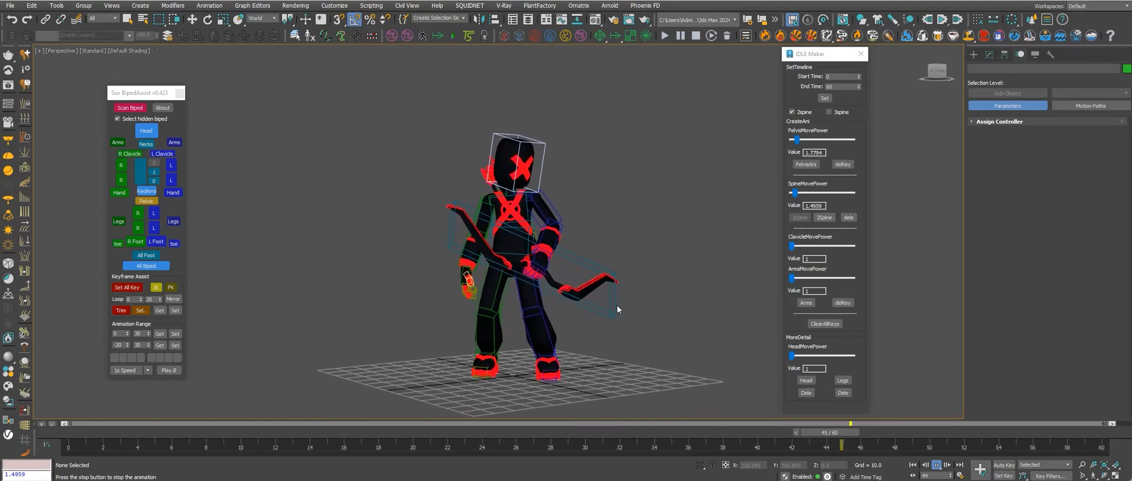
{"action": "left_click_drag", "start_coordinate": [792, 247], "coordinate": [815, 246]}
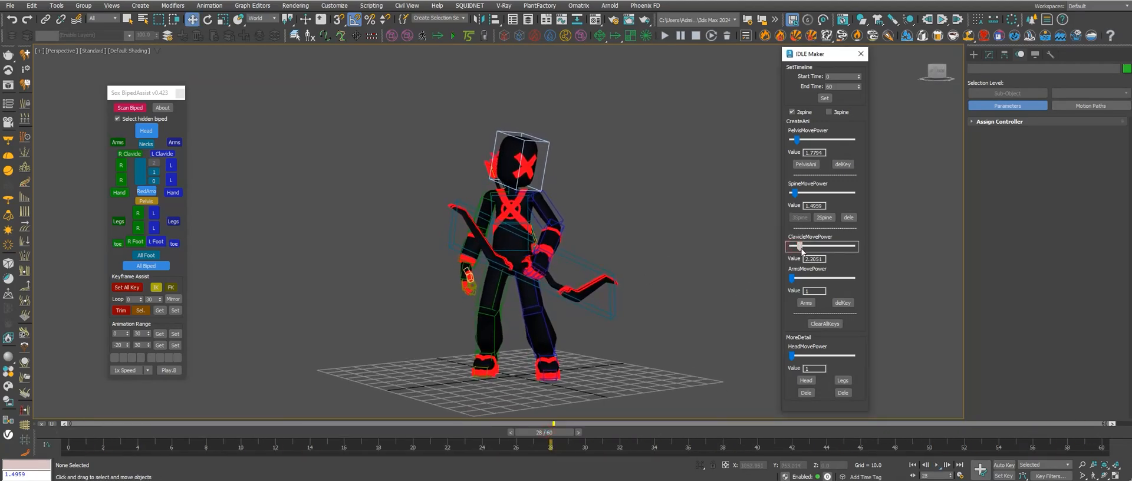
Step: Set ClavicleMovePower to about 1.85 and ArmsMovePower to about 2.98, and generate arm keys
{"action": "left_click_drag", "start_coordinate": [826, 246], "coordinate": [788, 247]}
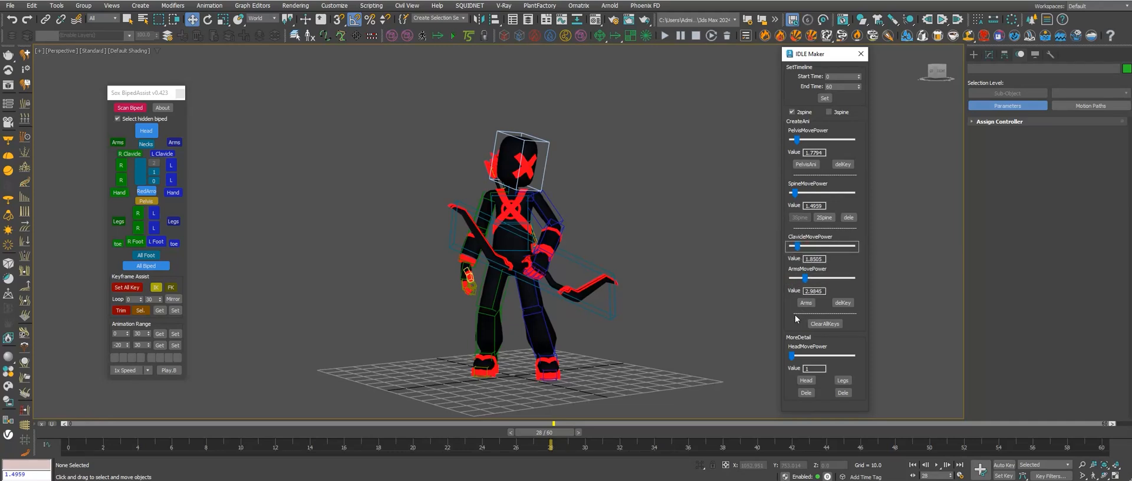
{"action": "left_click", "coordinate": [804, 302]}
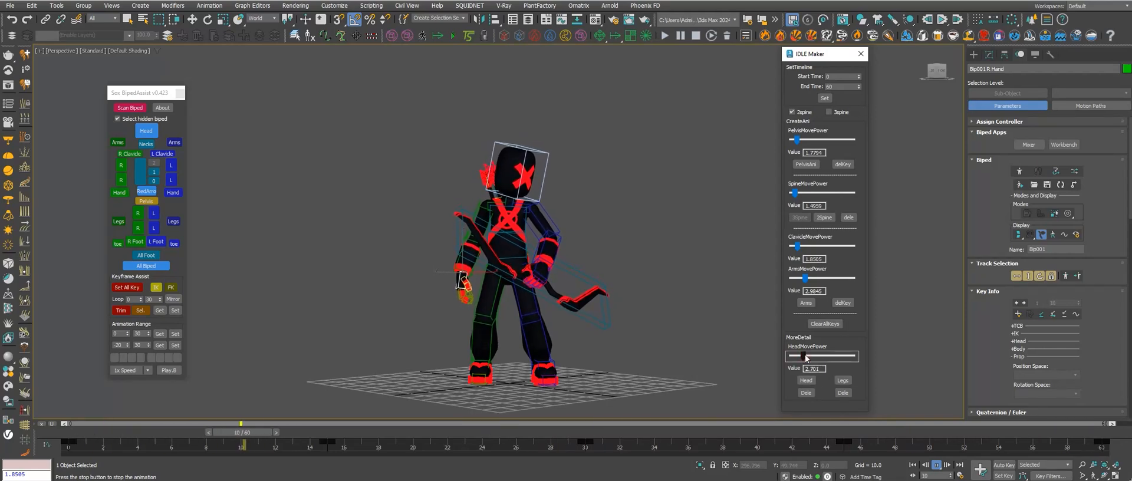
Step: Generate head idle keys at power about 2.56 and orbit around the swaying archer
{"action": "left_click", "coordinate": [805, 381]}
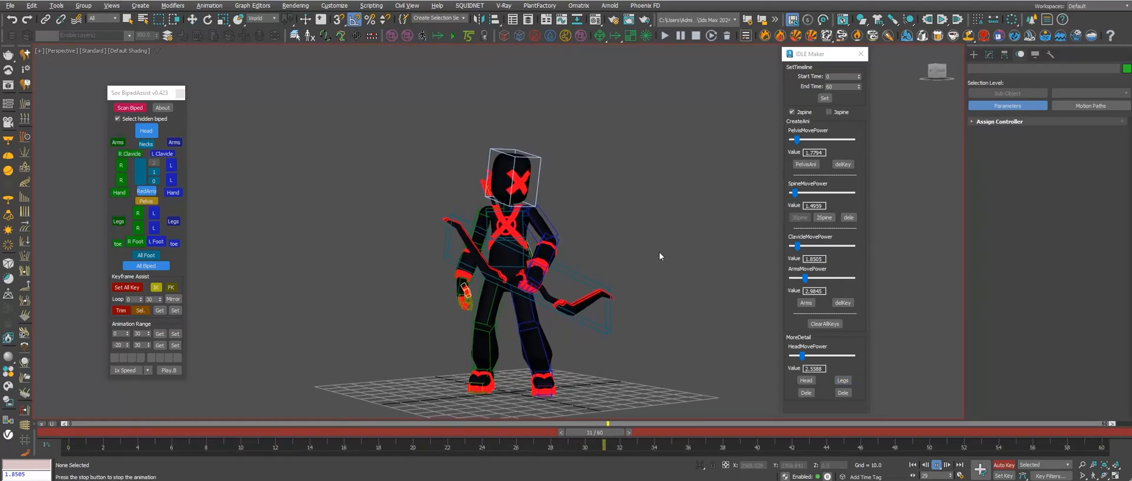
{"action": "left_click_drag", "start_coordinate": [604, 432], "coordinate": [413, 432]}
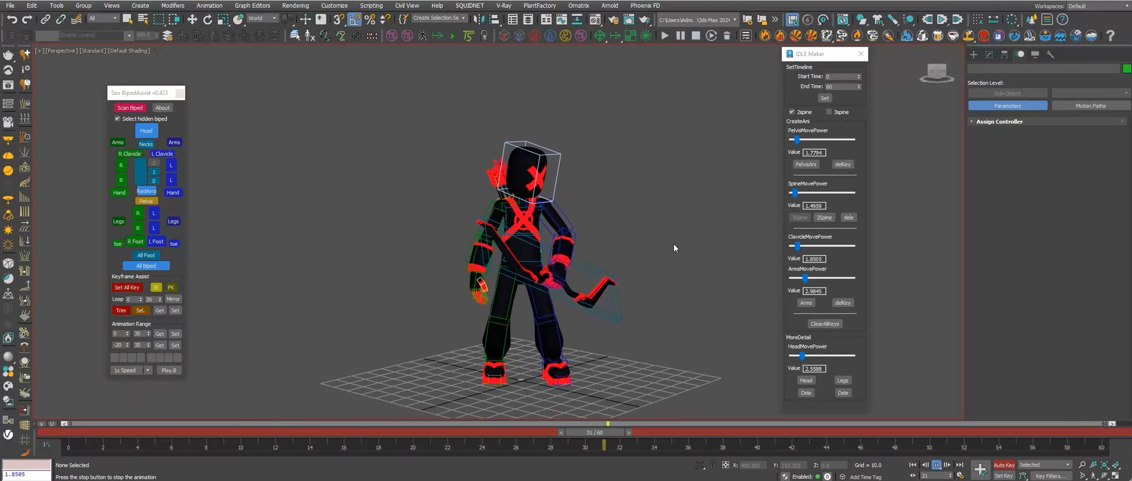
{"action": "left_click_drag", "start_coordinate": [611, 422], "coordinate": [412, 432]}
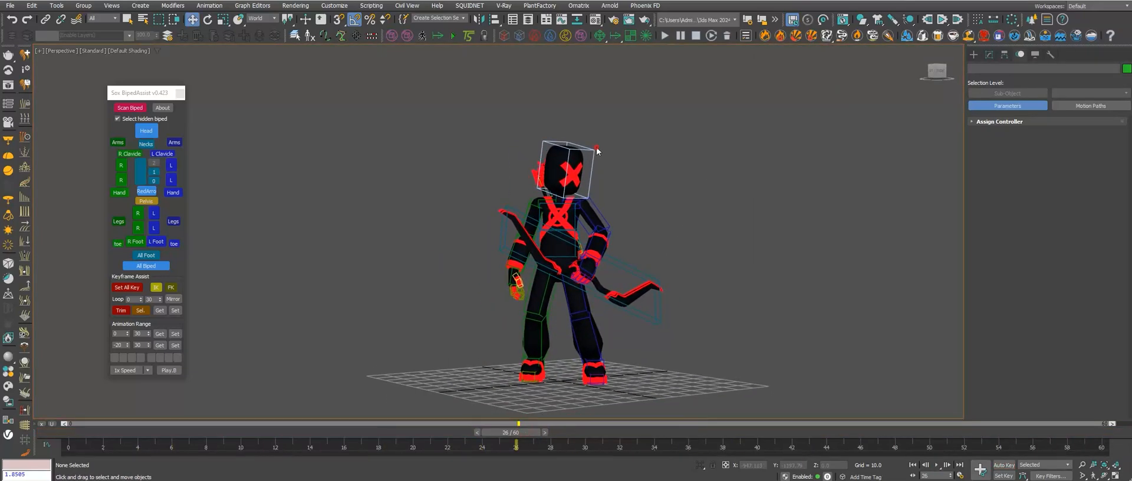
Step: Select the head, go to frame 0, and hide Bone Objects in the Display panel
{"action": "left_click", "coordinate": [145, 131]}
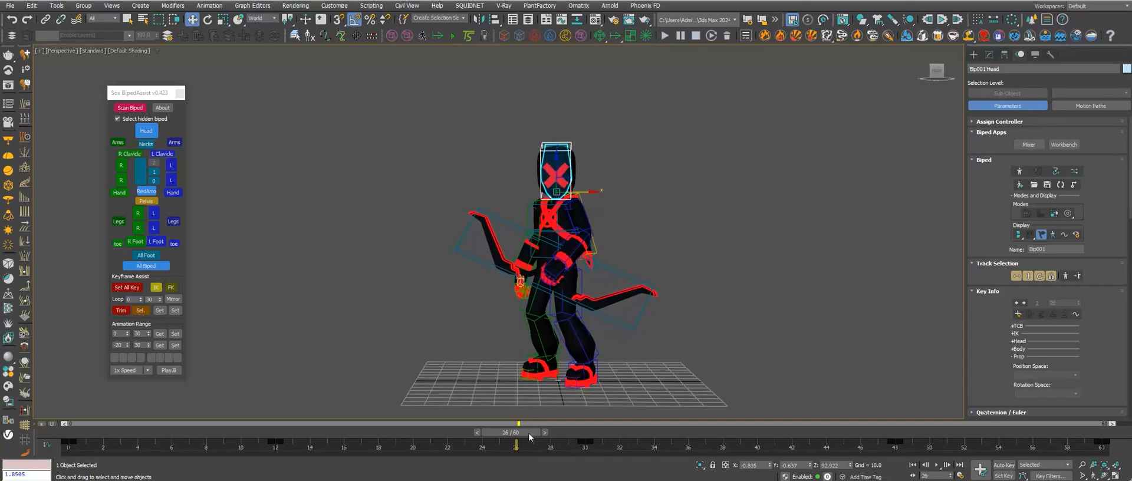
{"action": "left_click_drag", "start_coordinate": [516, 446], "coordinate": [65, 446]}
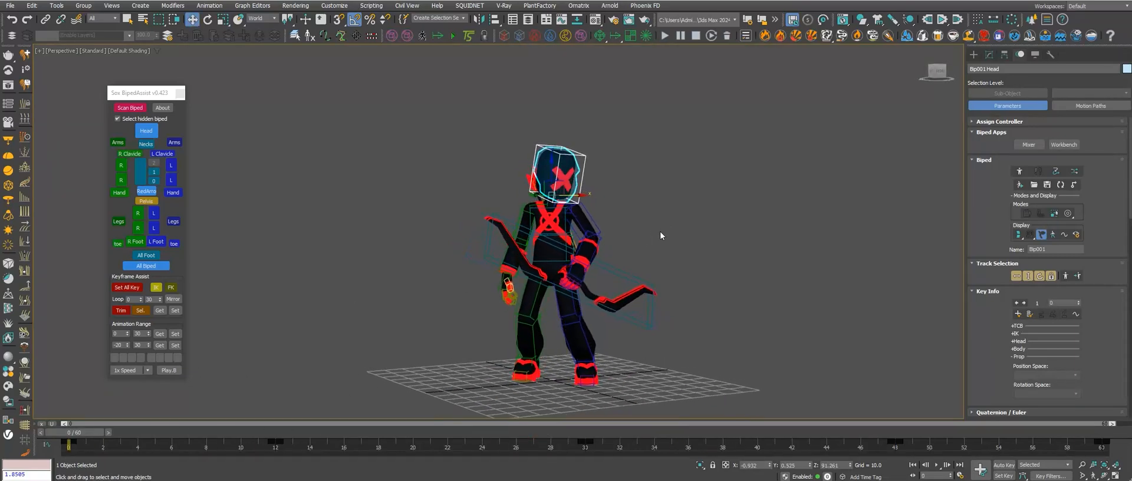
{"action": "left_click", "coordinate": [662, 36]}
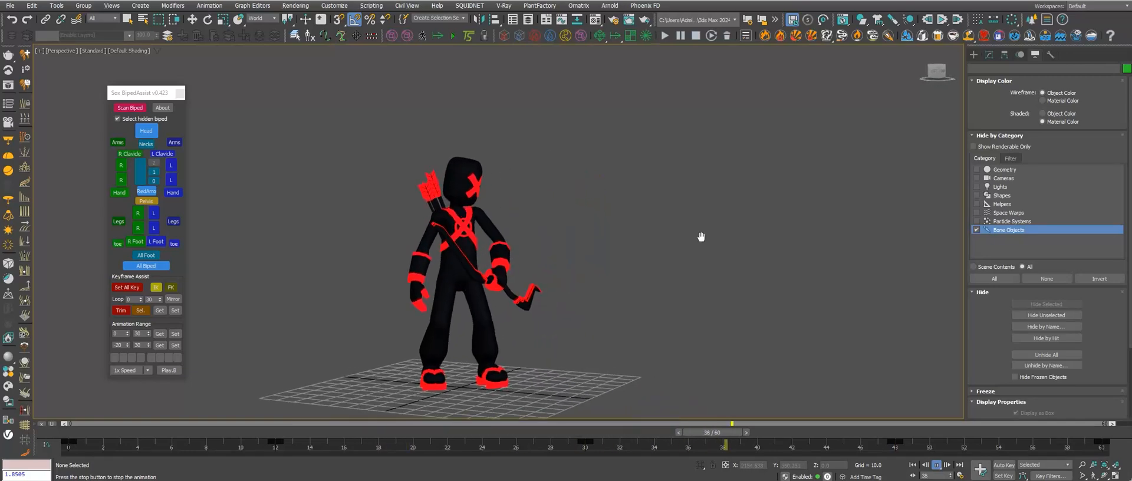
{"action": "left_click_drag", "start_coordinate": [730, 422], "coordinate": [518, 422]}
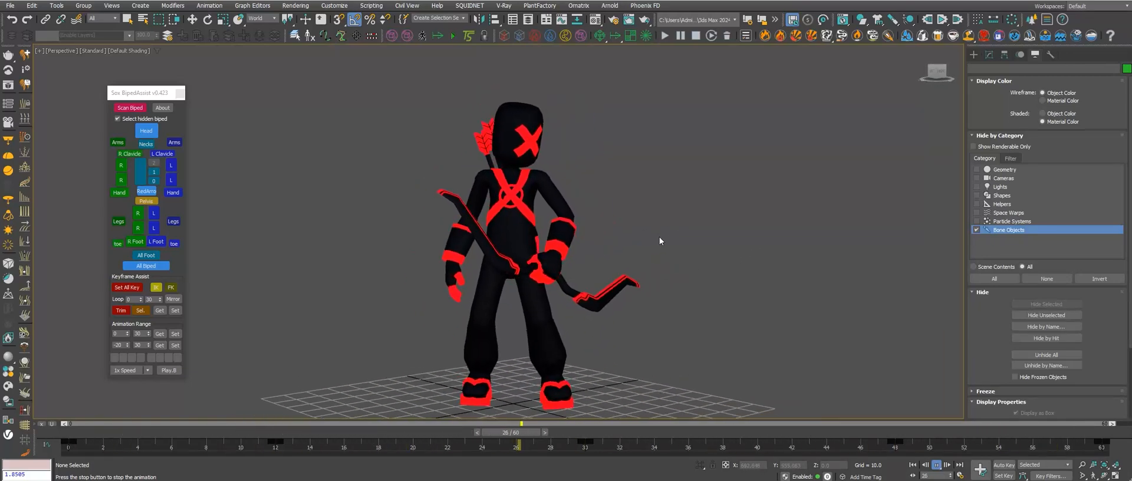